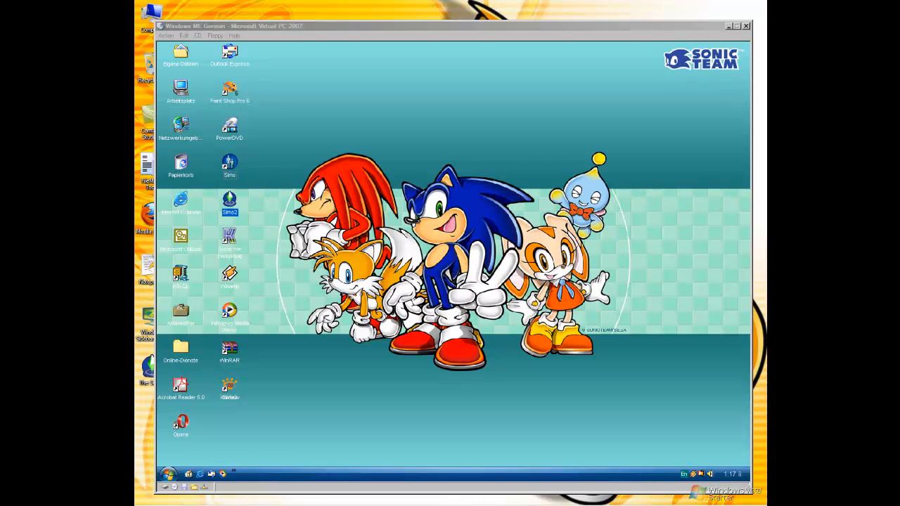
# Step: Review the My Computer system properties and the Windows Me About box, closing each
pyautogui.click(180, 87)
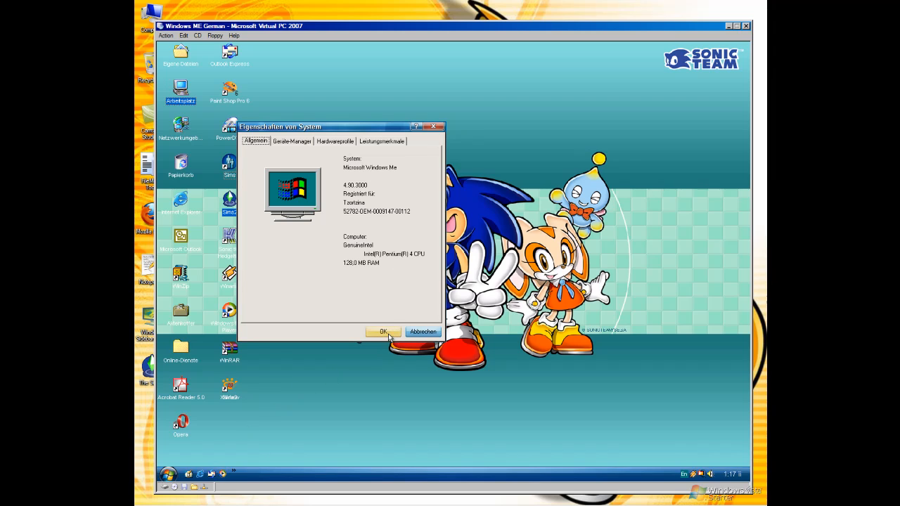
pyautogui.click(382, 332)
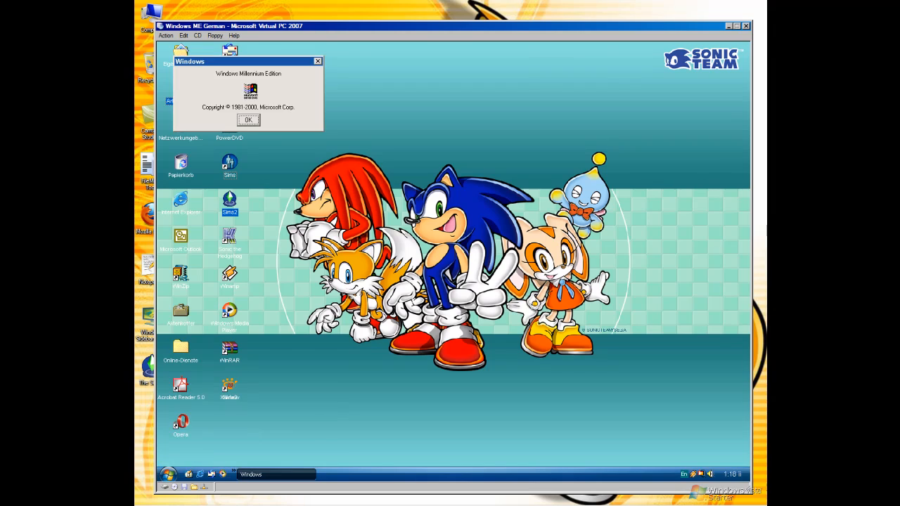
pyautogui.moveTo(203, 115)
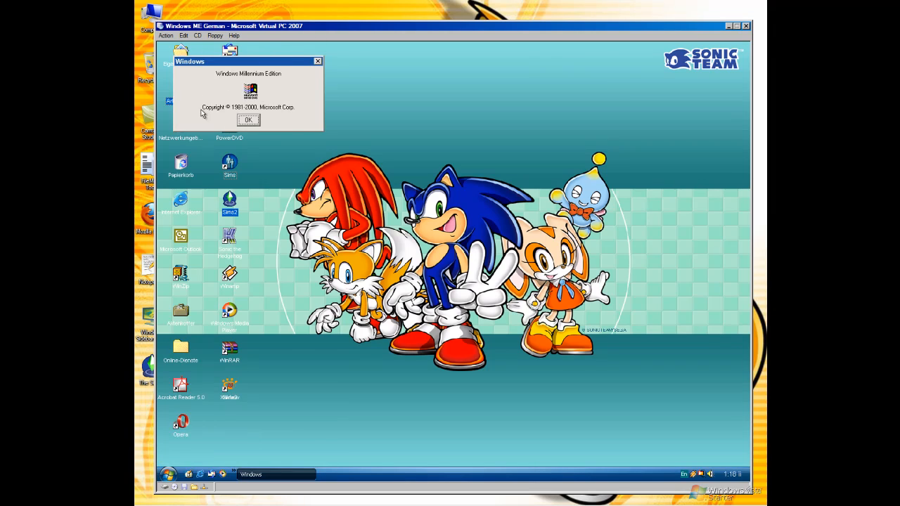
pyautogui.click(247, 120)
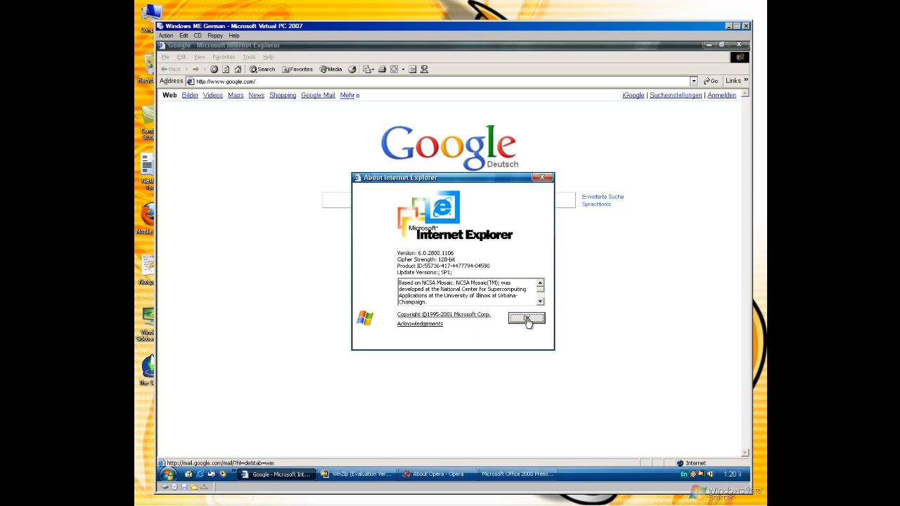
# Step: Dismiss the About boxes of Internet Explorer, WinZip and Outlook 2000 after viewing each
pyautogui.click(526, 318)
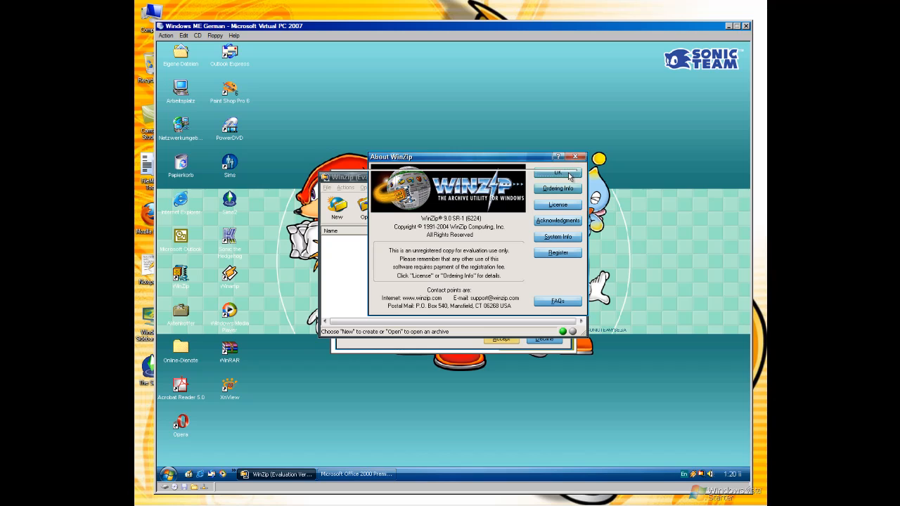
pyautogui.click(557, 174)
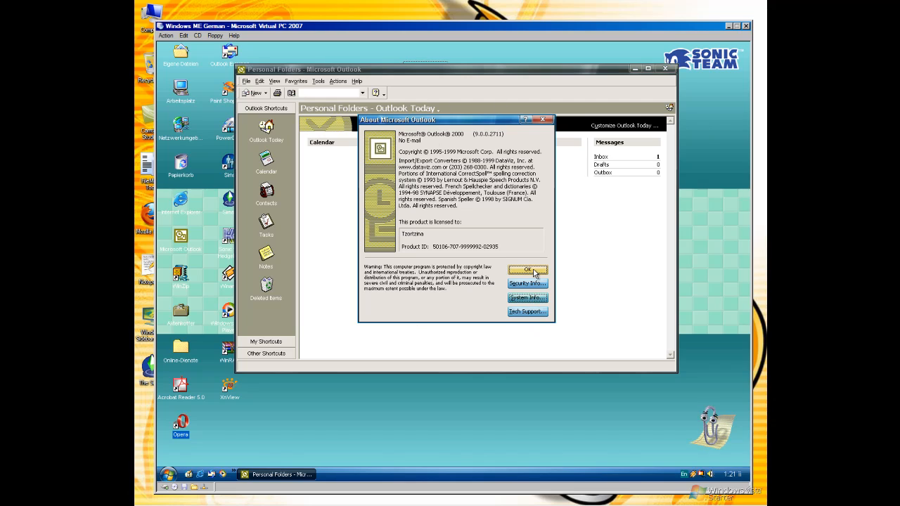
pyautogui.click(527, 270)
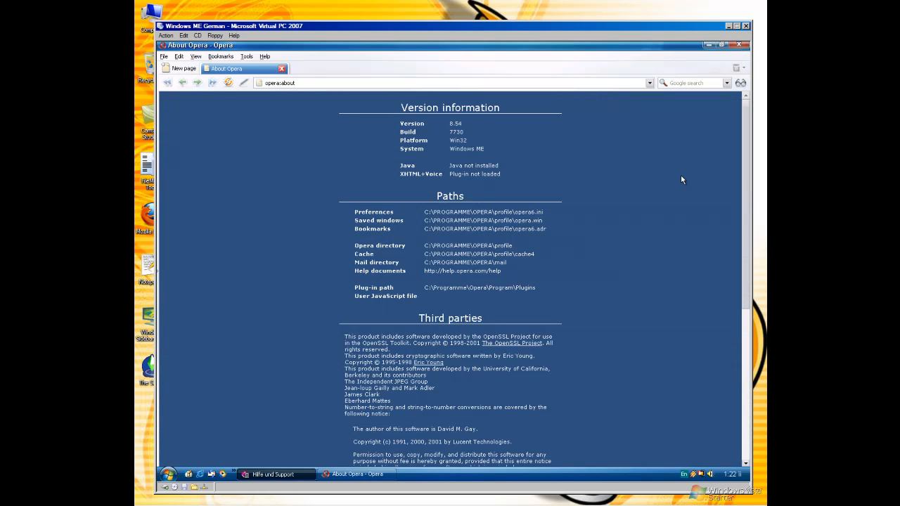
pyautogui.moveTo(519, 140)
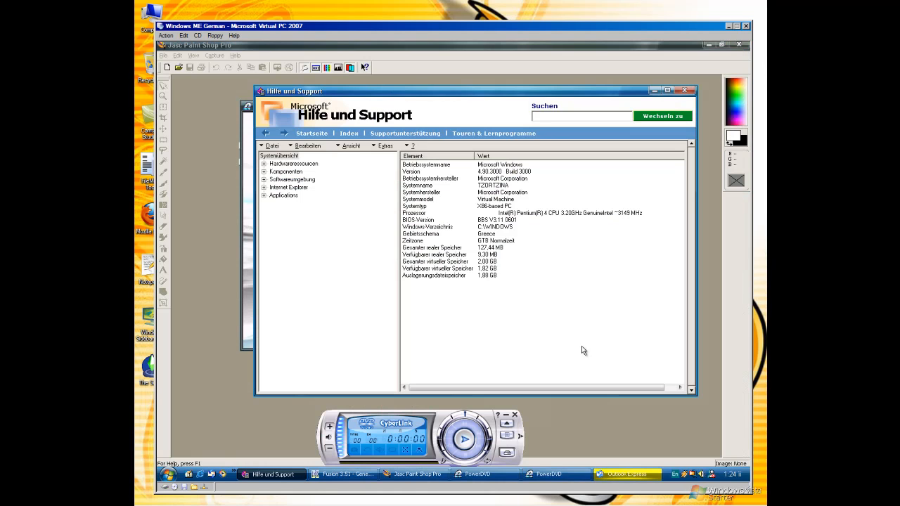
pyautogui.moveTo(384, 183)
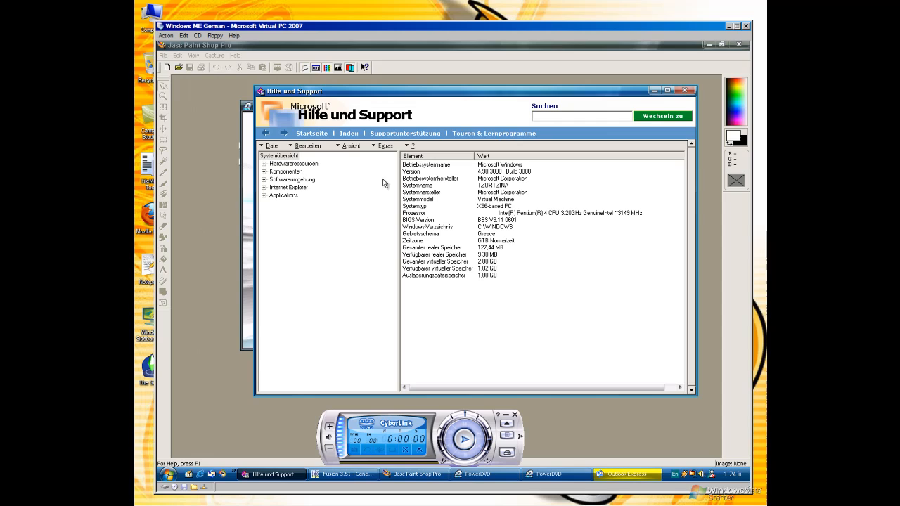
pyautogui.moveTo(430, 427)
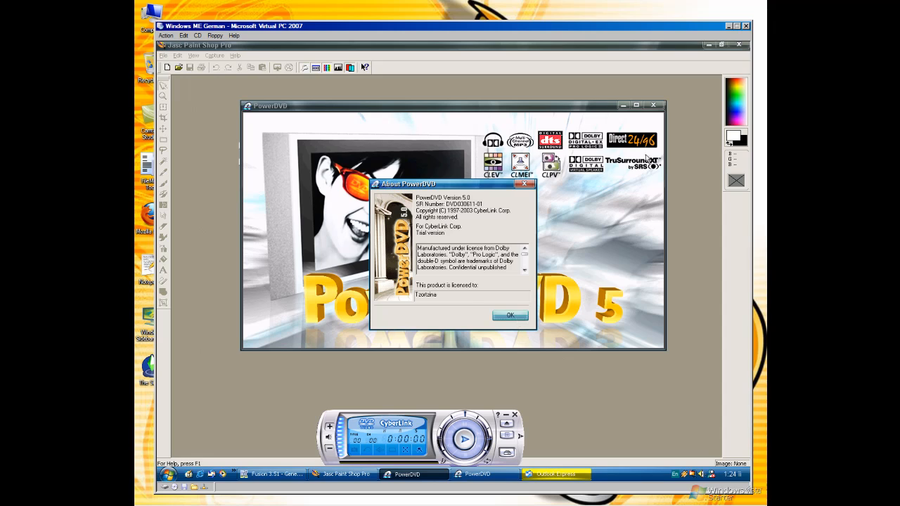
# Step: Dismiss the About boxes of PowerDVD, Outlook Express 6 and Fusion after viewing each
pyautogui.click(511, 315)
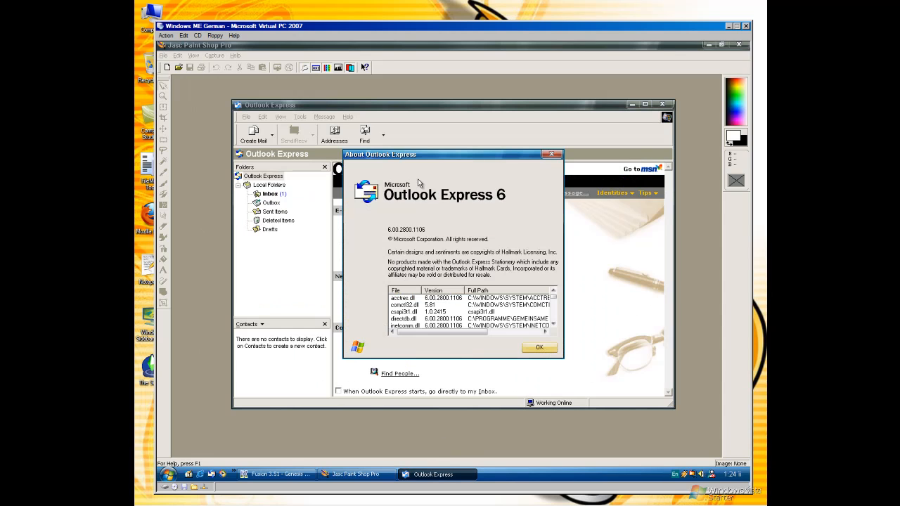
pyautogui.moveTo(489, 148)
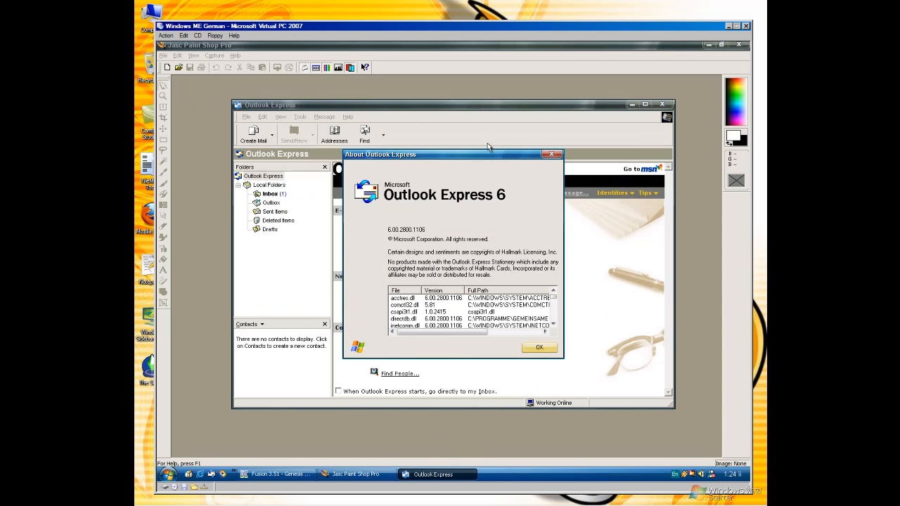
pyautogui.click(540, 346)
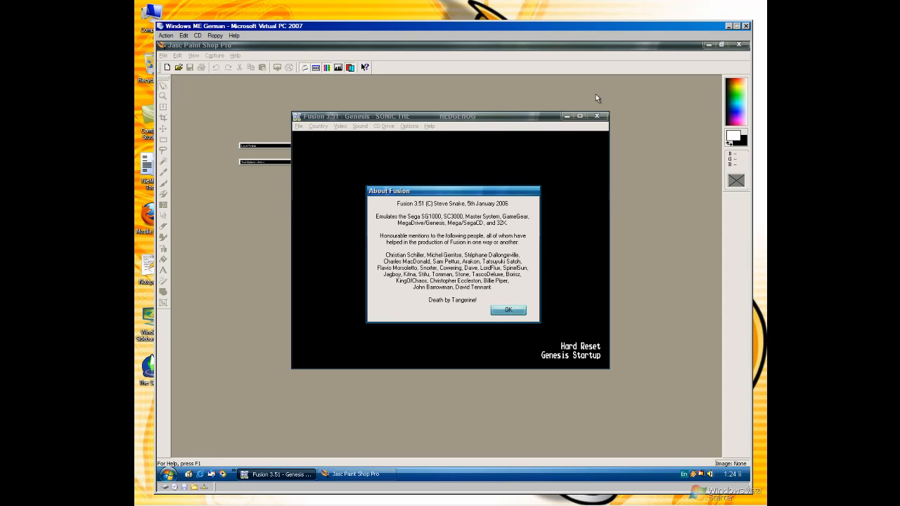
pyautogui.click(507, 310)
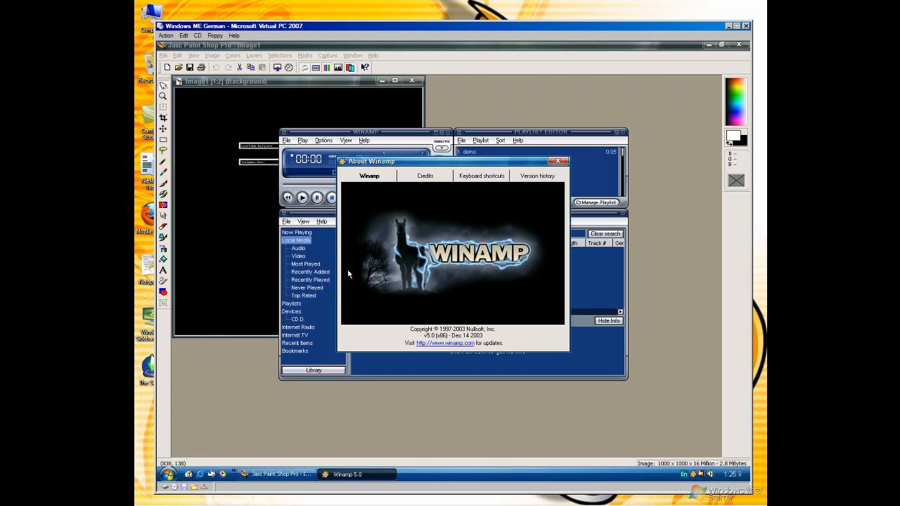
pyautogui.moveTo(568, 152)
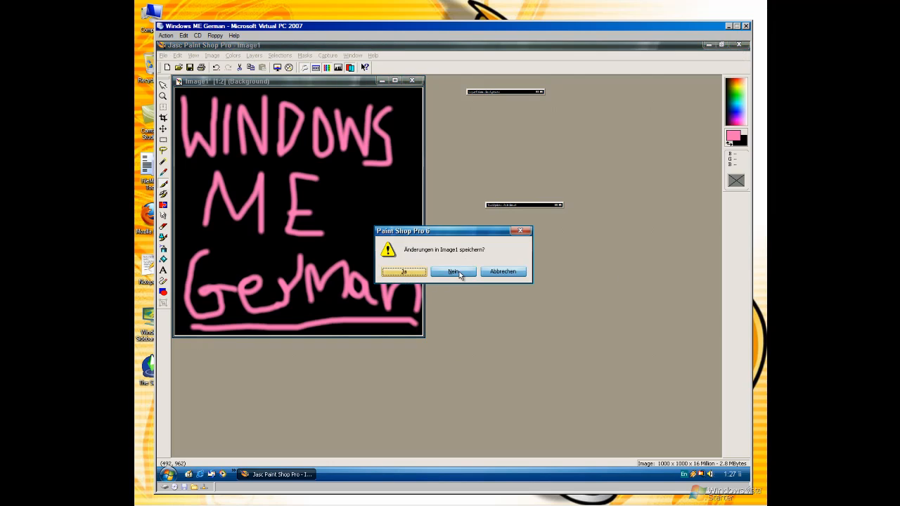
# Step: Discard the Paint Shop Pro drawing, then dismiss Windows Media Player 9 and WinRAR 3.92 About boxes
pyautogui.click(453, 273)
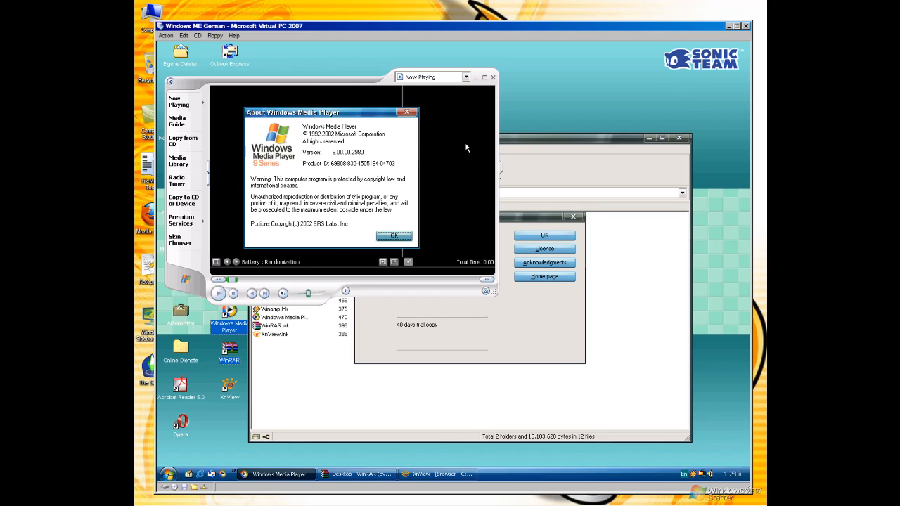
pyautogui.click(393, 236)
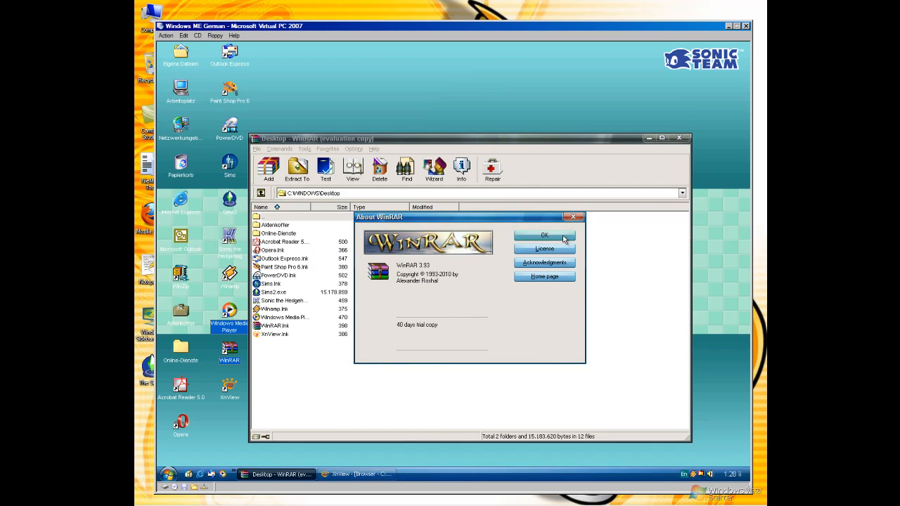
pyautogui.click(545, 235)
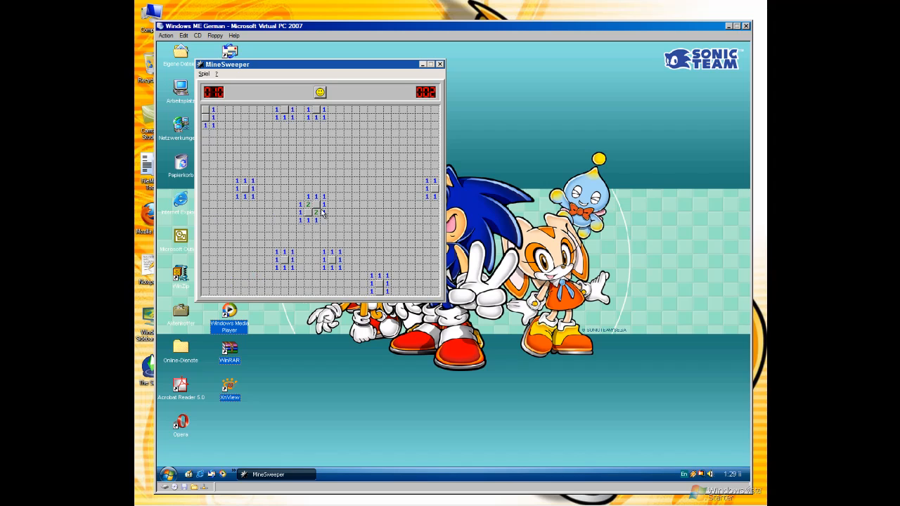
# Step: Restart Minesweeper via the smiley, uncover squares, and view and dismiss its Info box
pyautogui.click(317, 211)
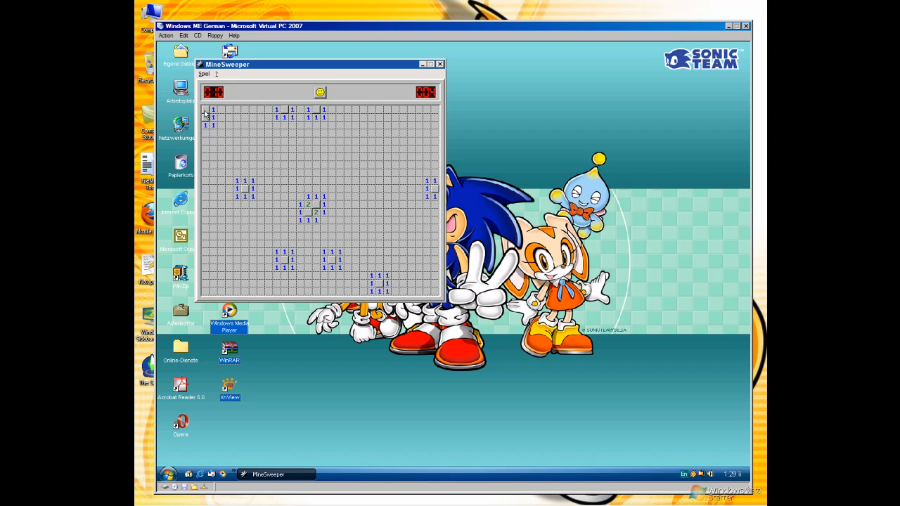
pyautogui.click(321, 93)
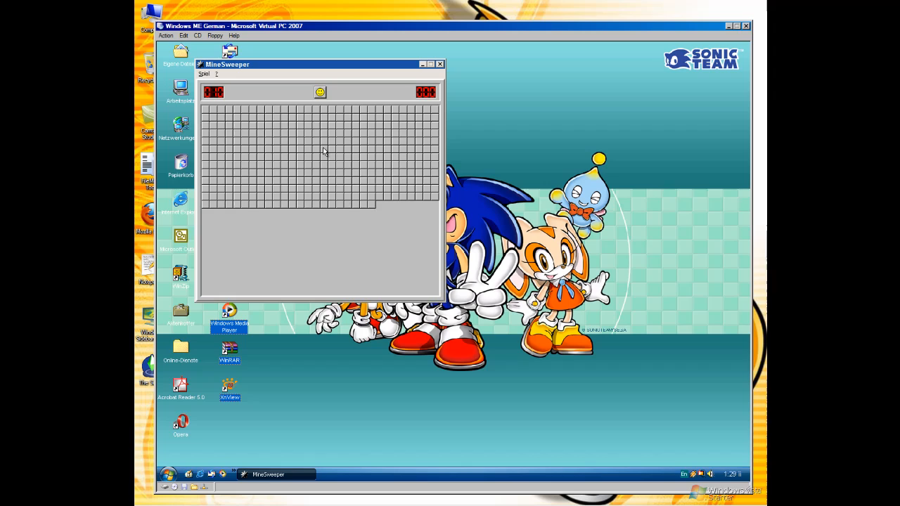
pyautogui.click(340, 149)
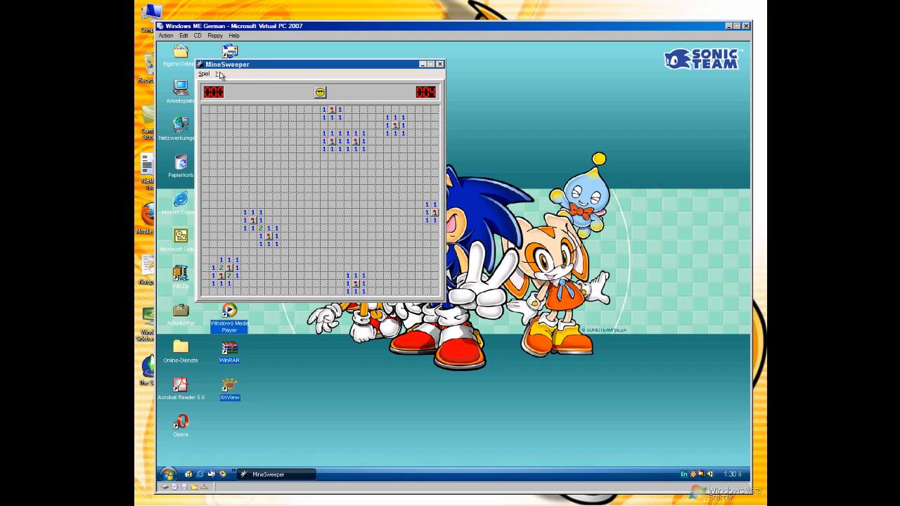
pyautogui.click(216, 73)
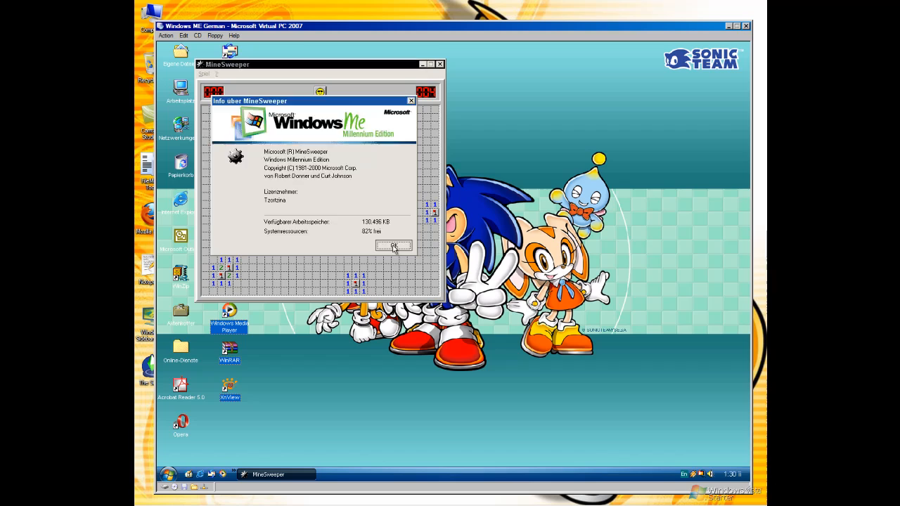
pyautogui.click(394, 248)
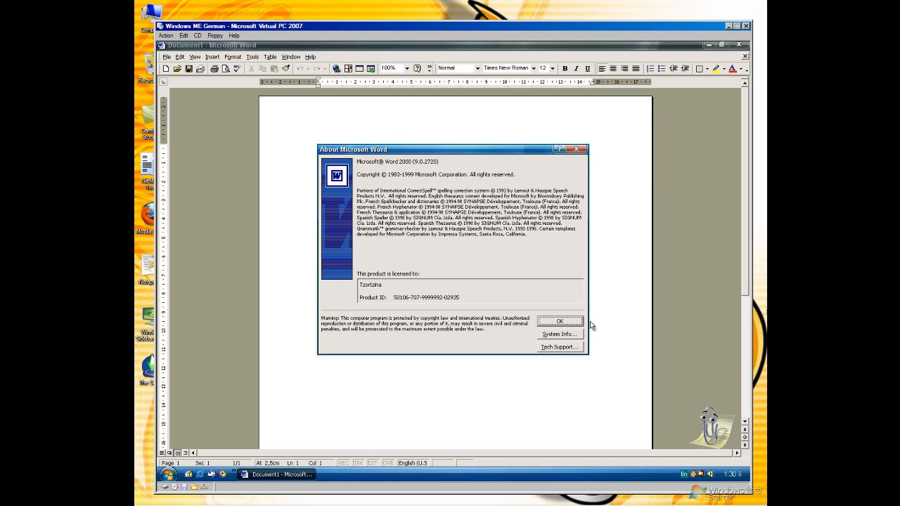
# Step: Dismiss Word 2000's About box and confirm shutting down the virtual Windows Me
pyautogui.click(560, 321)
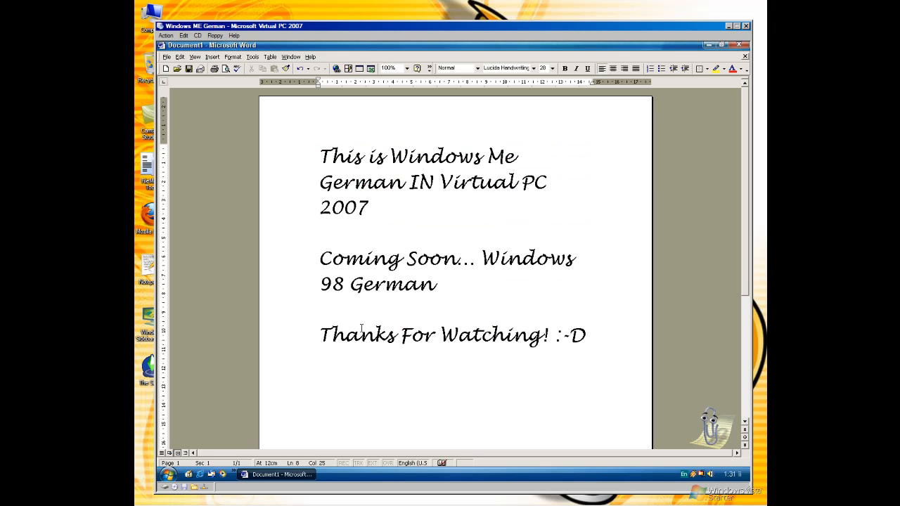
pyautogui.moveTo(708, 390)
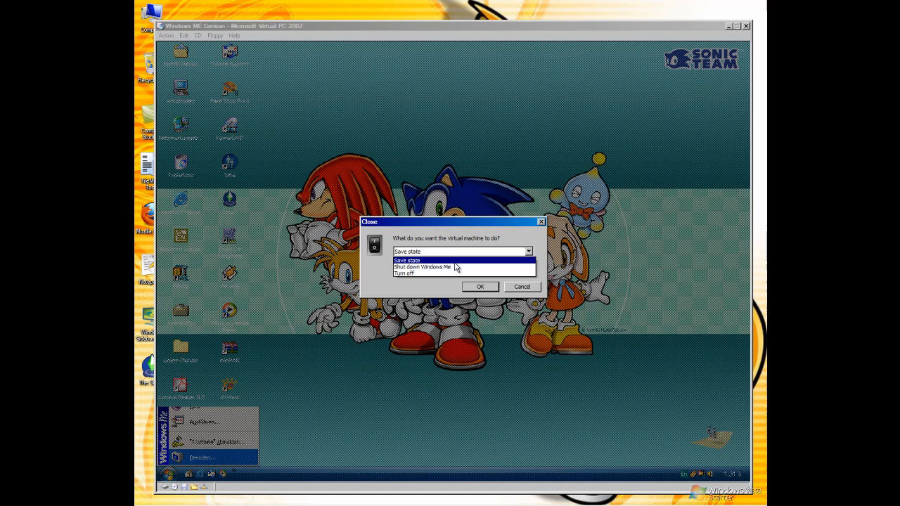
pyautogui.click(521, 287)
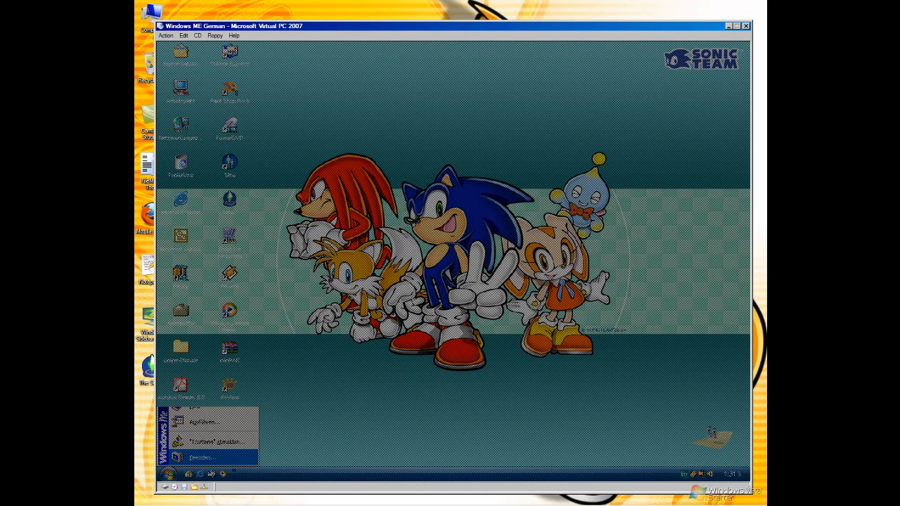